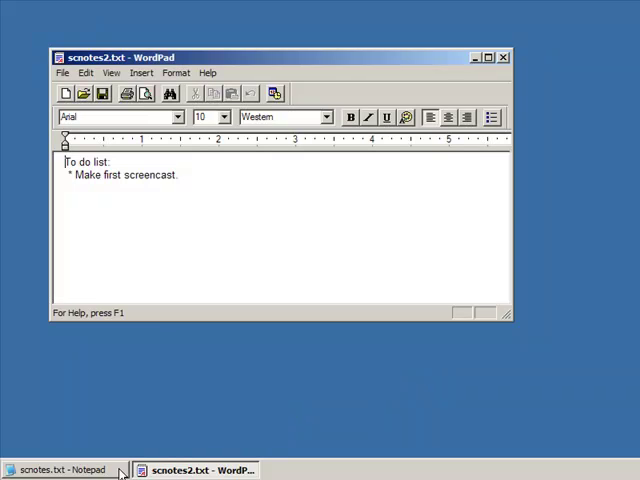
Capture the whole desktop so the New Screenshot choices appear.
left_click(64, 470)
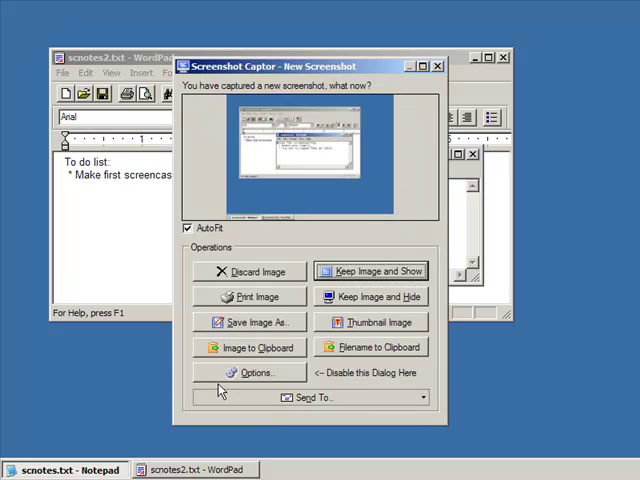
mouse_move(284, 236)
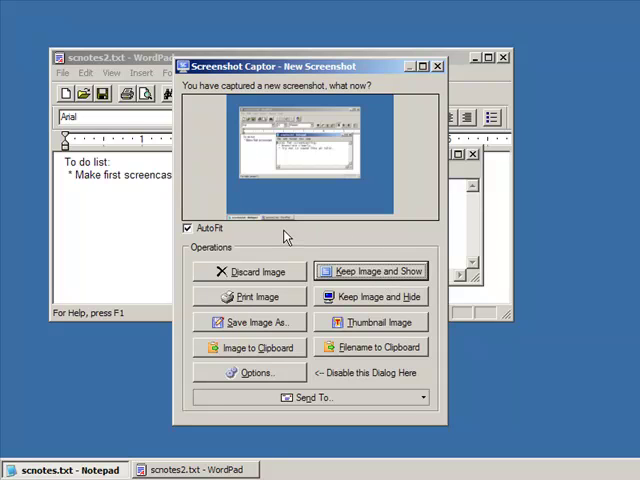
mouse_move(320, 238)
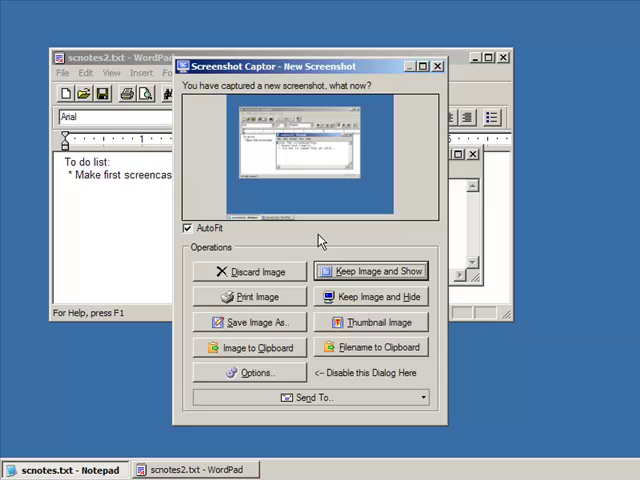
mouse_move(240, 404)
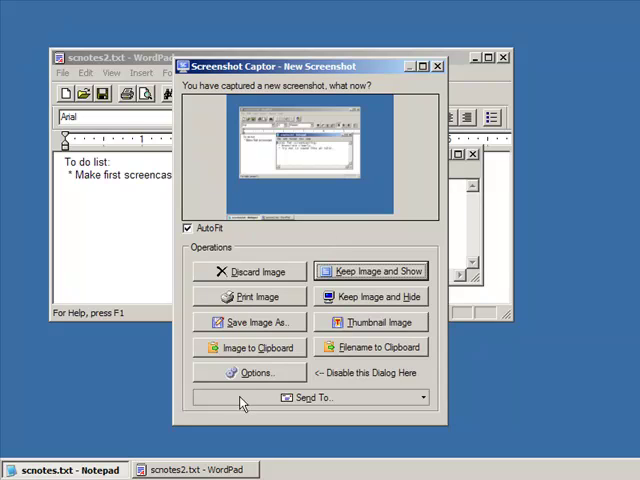
mouse_move(352, 252)
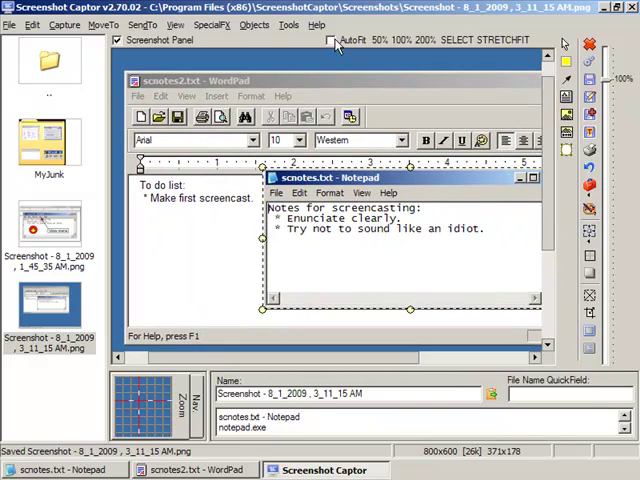
Keep the new desktop screenshot and show it in the editor.
left_click(332, 40)
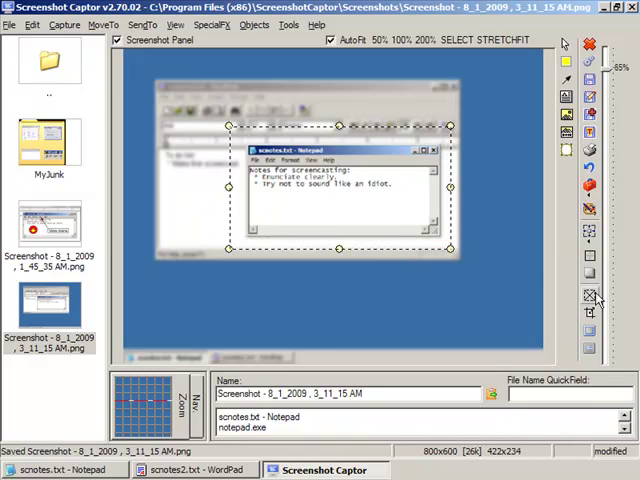
Apply the blur-outside-selection effect around the selected Notepad window.
left_click(590, 312)
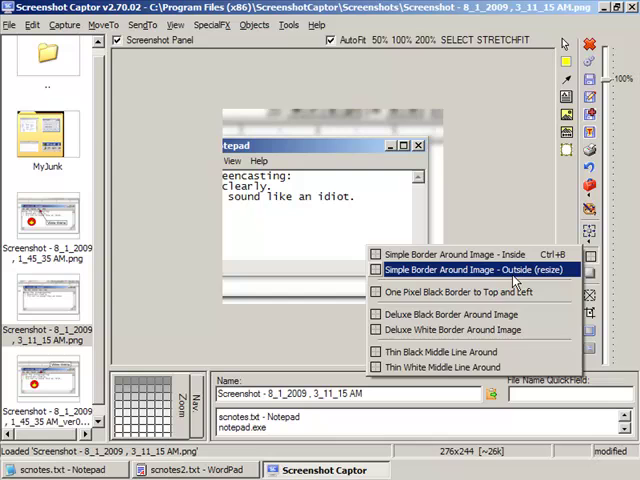
Add a Simple Border Around Image - Outside (shadow), then view the File MoveTo options.
left_click(460, 270)
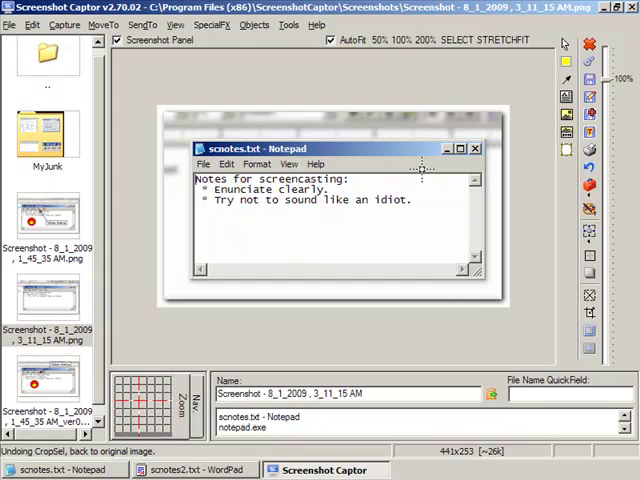
left_click(12, 24)
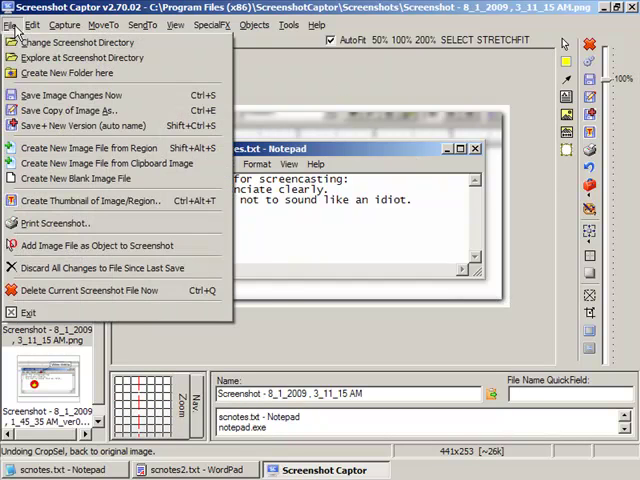
left_click(108, 24)
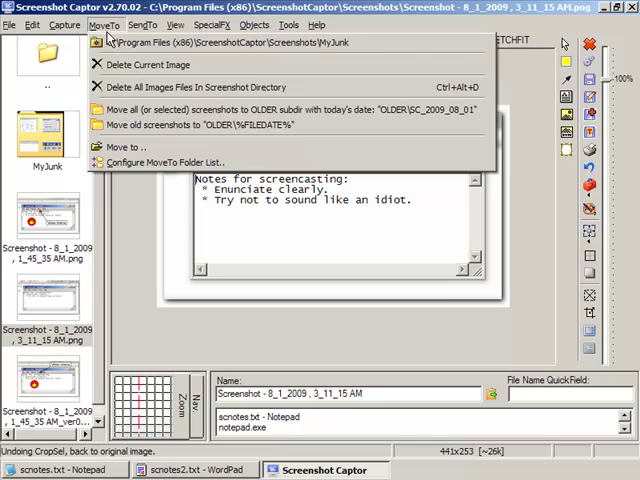